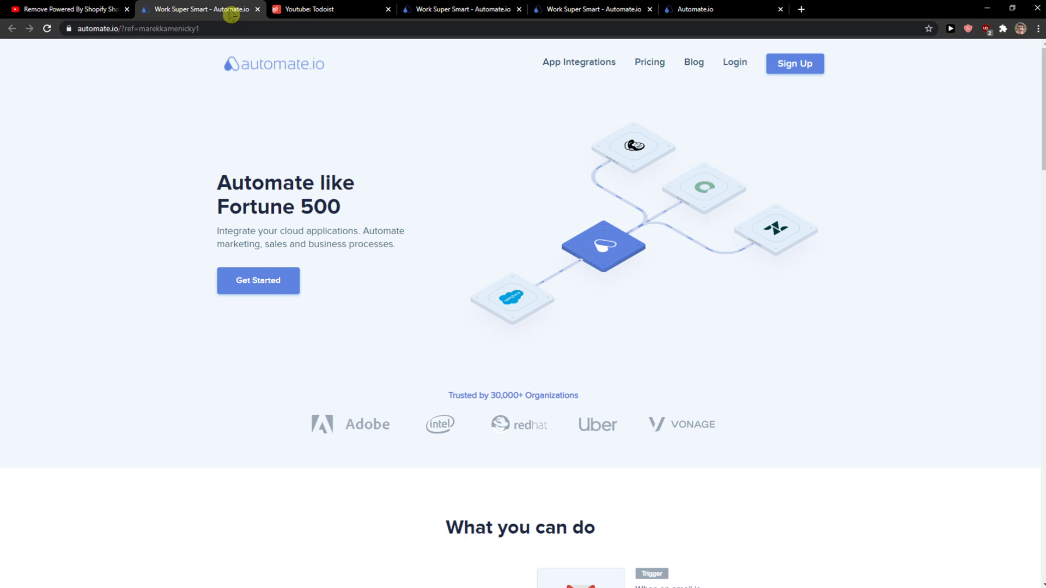
{"action": "mouse_move", "coordinate": [798, 63]}
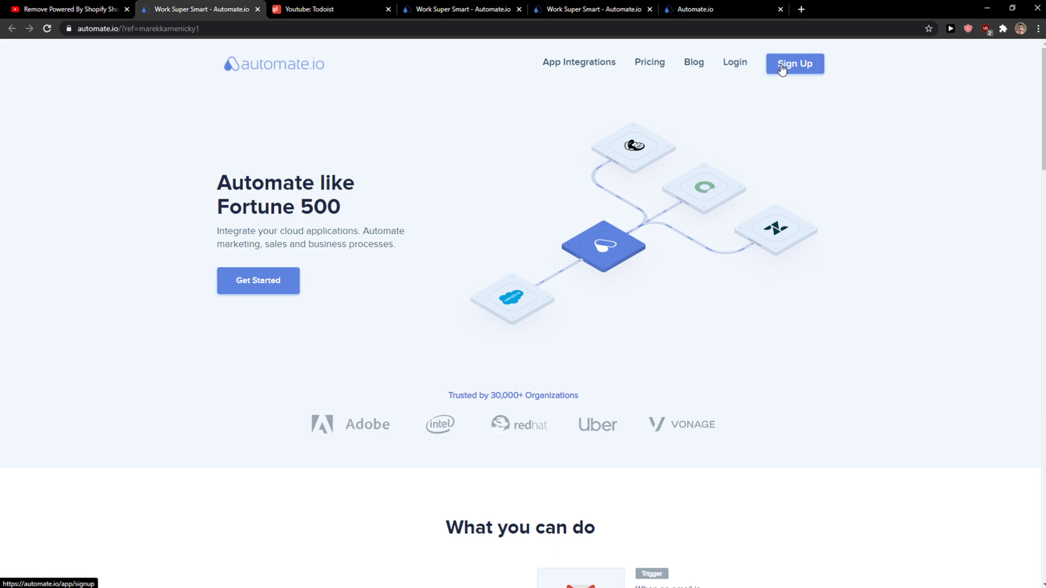
- Sign up from the homepage to land on the account dashboard of recommended bots
{"action": "left_click", "coordinate": [795, 63]}
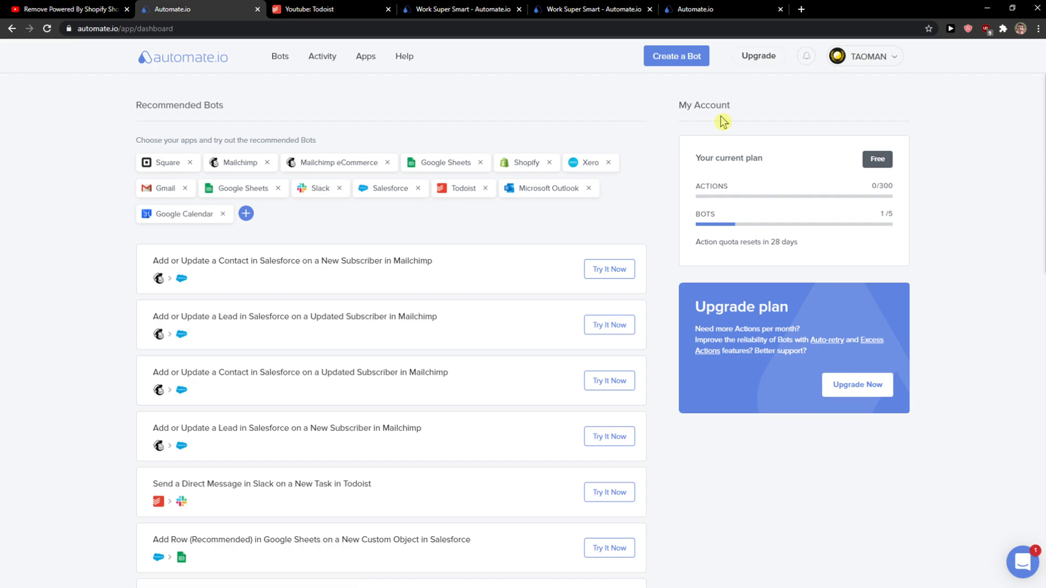
{"action": "mouse_move", "coordinate": [722, 118]}
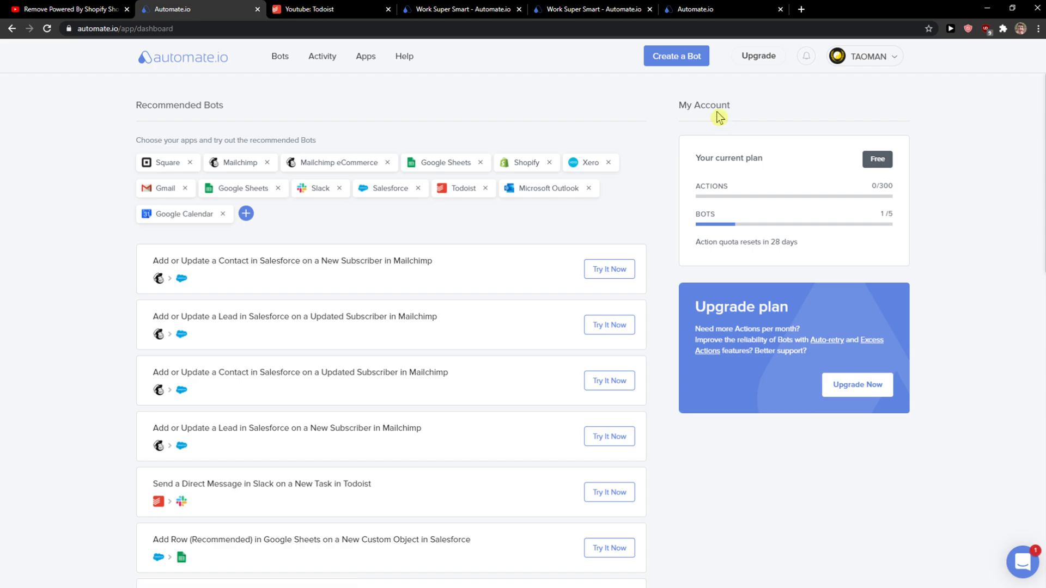
{"action": "mouse_move", "coordinate": [280, 56]}
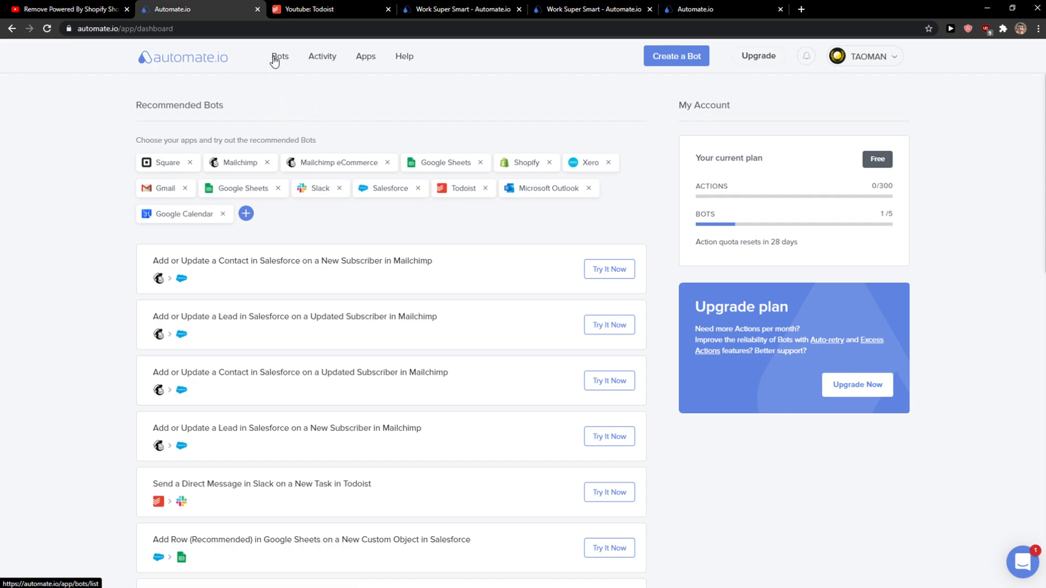
- Create a new bot from the Bots list with Todoist as the trigger app
{"action": "left_click", "coordinate": [280, 56]}
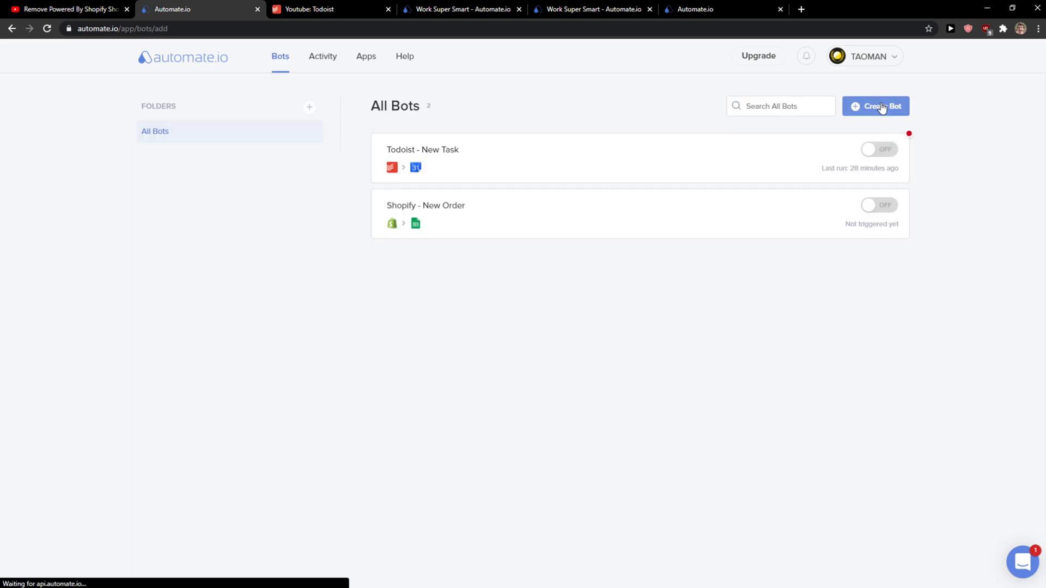
{"action": "left_click", "coordinate": [875, 106]}
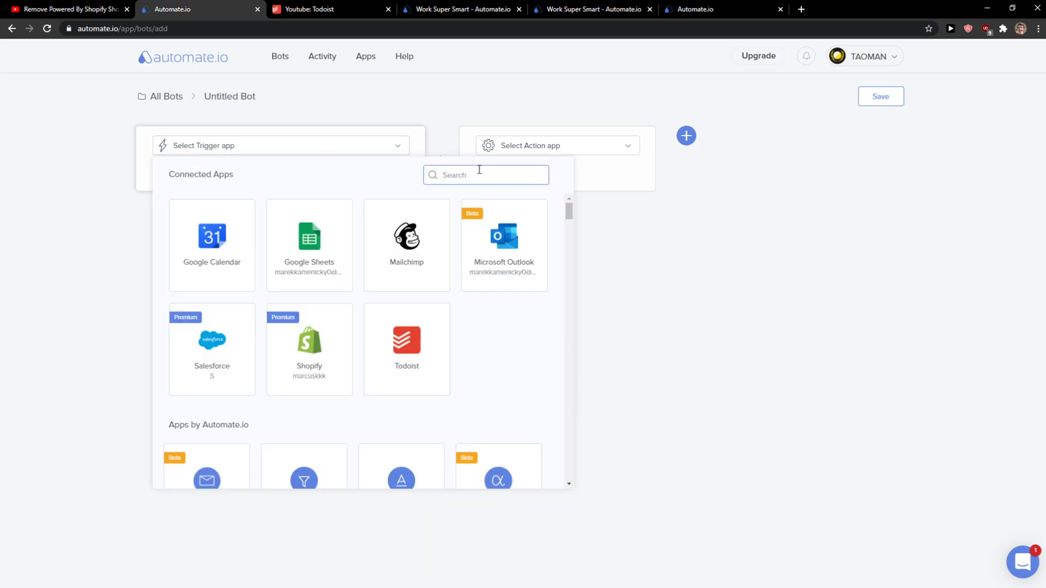
{"action": "type", "text": "tod"}
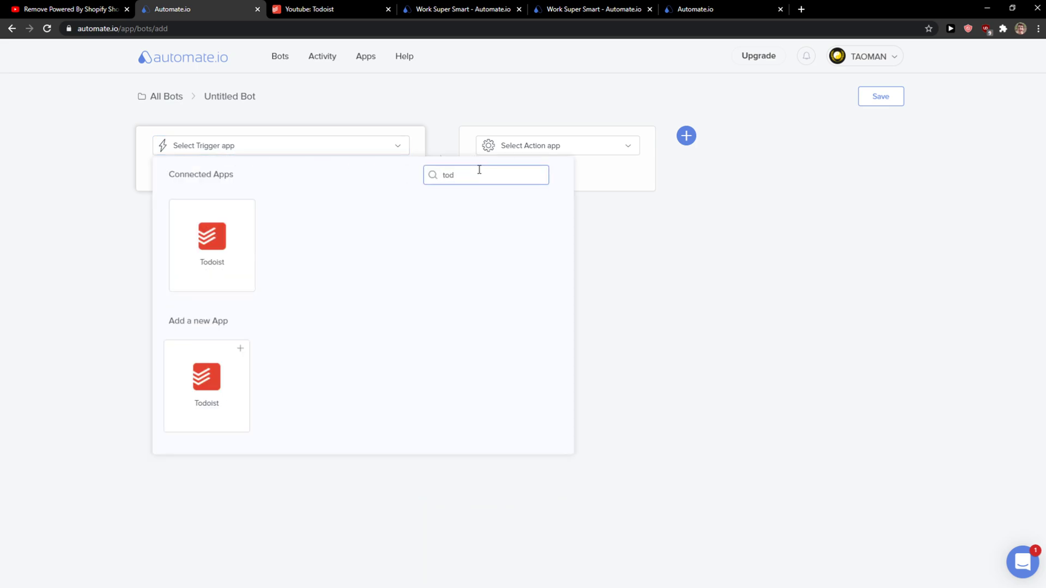
{"action": "left_click", "coordinate": [211, 240]}
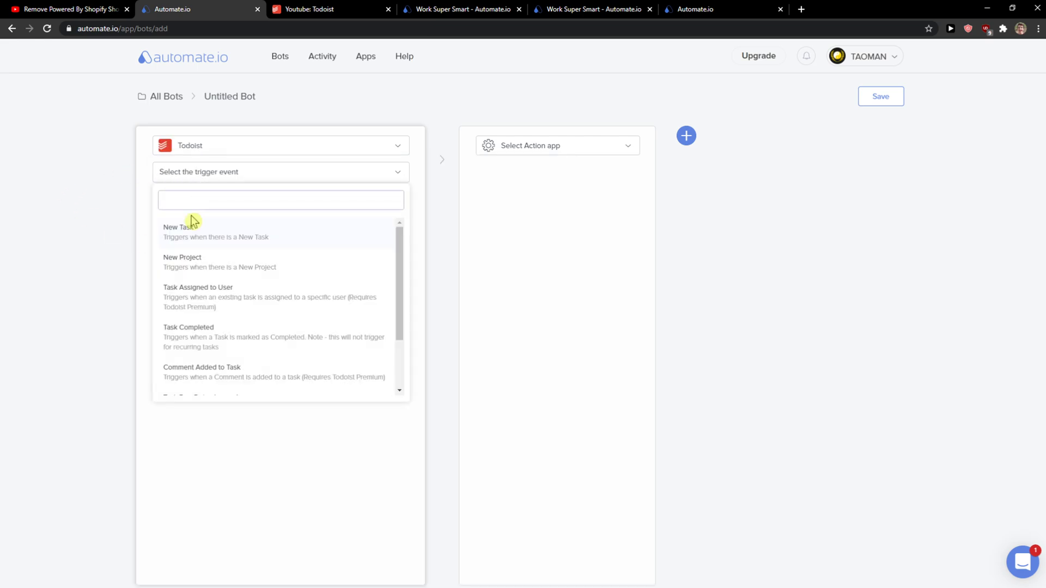
- Set the Todoist trigger event to New Task for the Youtube project
{"action": "left_click", "coordinate": [281, 200]}
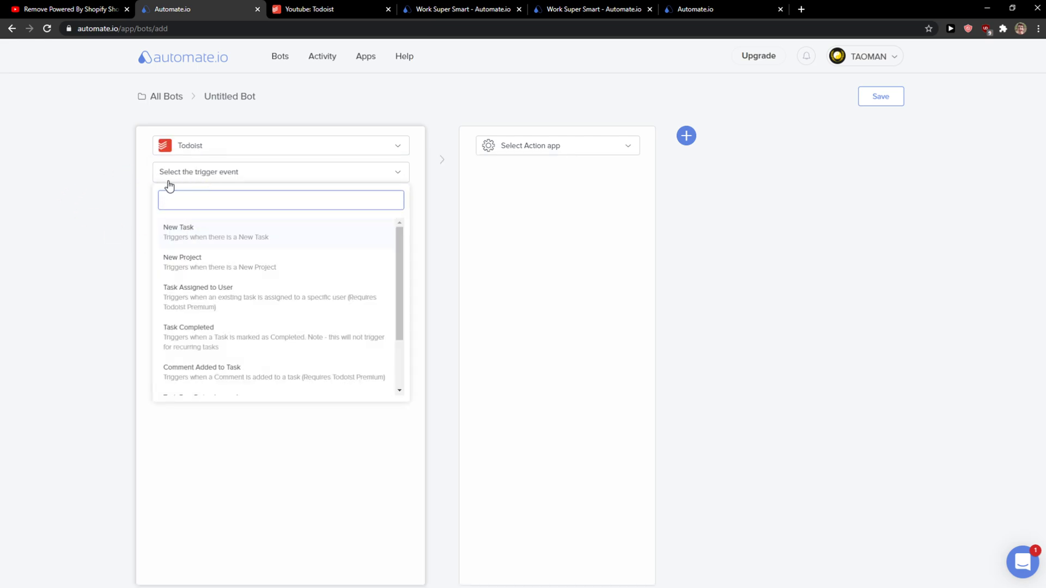
{"action": "mouse_move", "coordinate": [189, 262]}
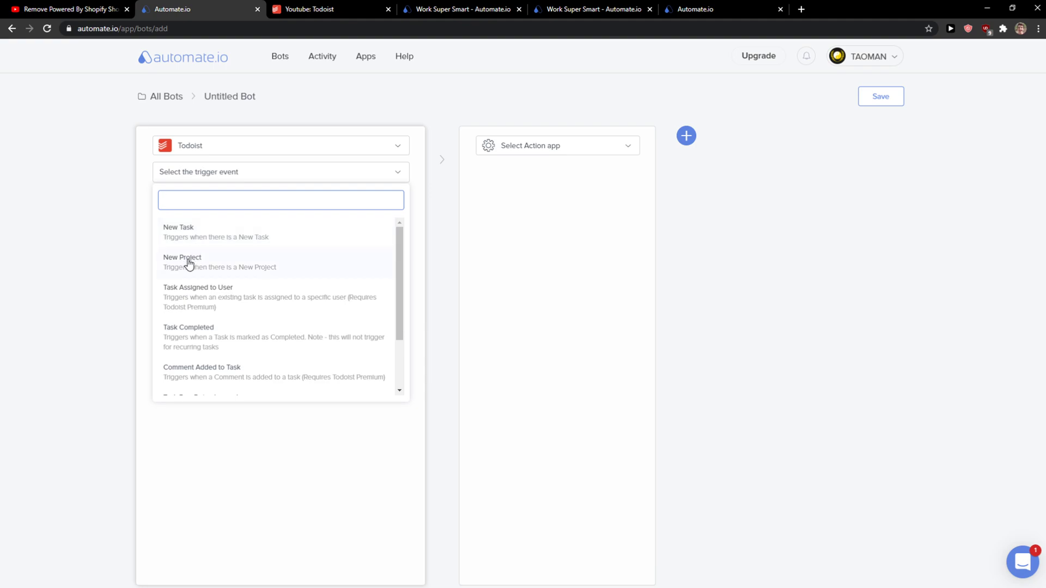
{"action": "scroll", "scroll_direction": "down", "scroll_amount": 3}
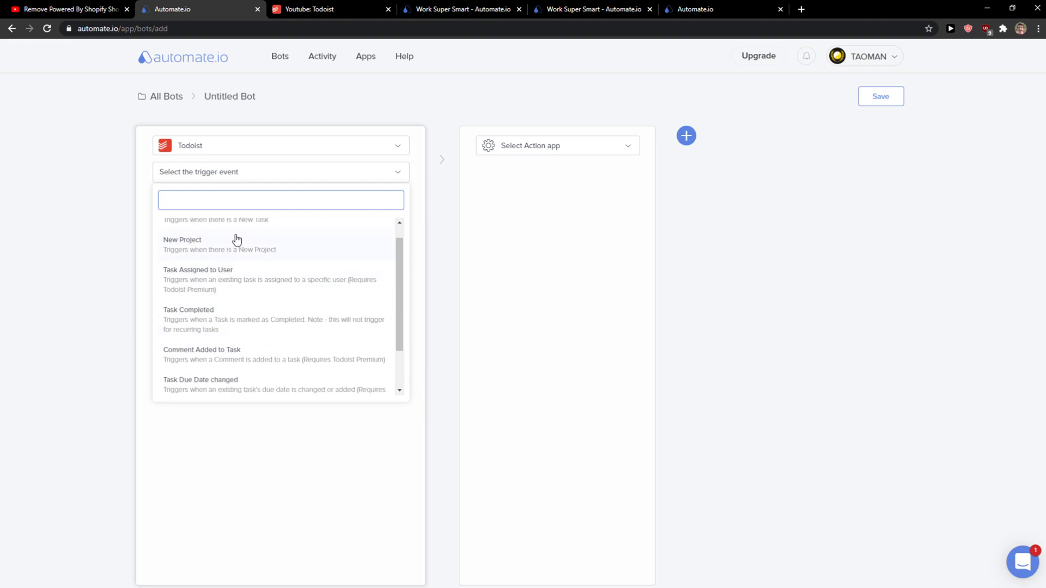
{"action": "left_click", "coordinate": [214, 219]}
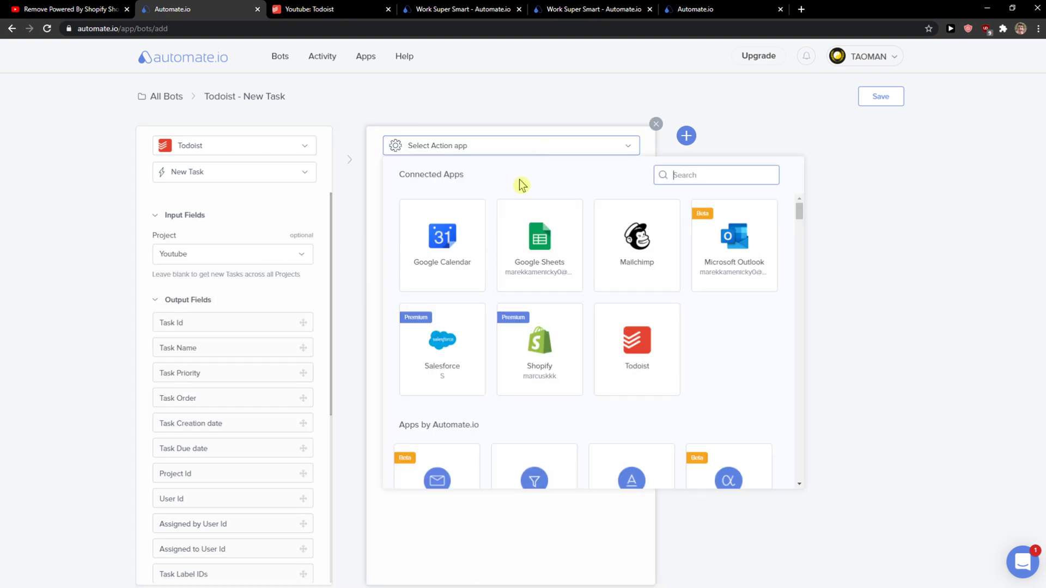
- Set the action to Google Sheets Add Row targeting Sheet1 of the shopify spreadsheet
{"action": "left_click", "coordinate": [538, 240]}
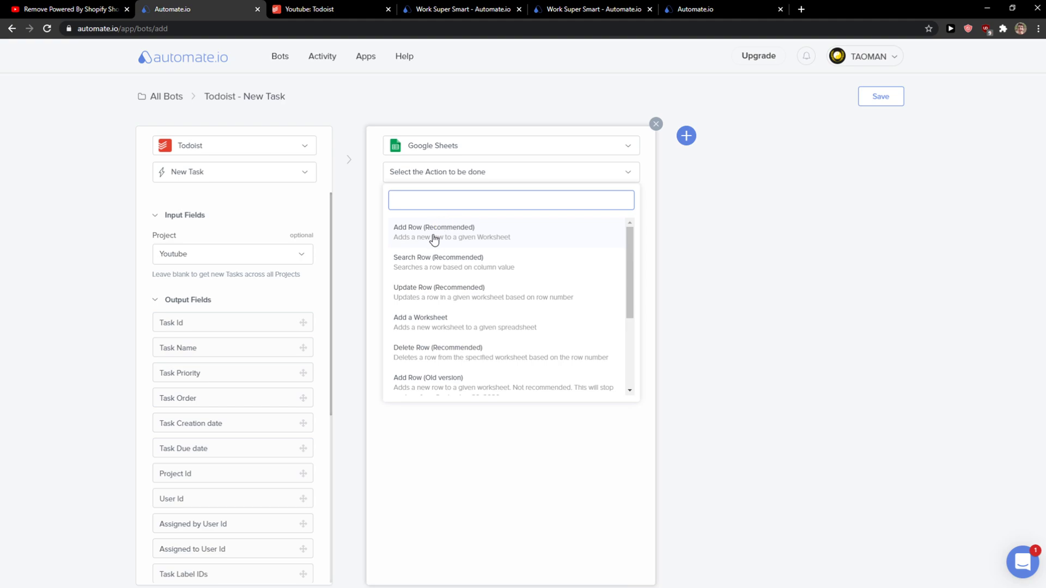
{"action": "left_click", "coordinate": [433, 231]}
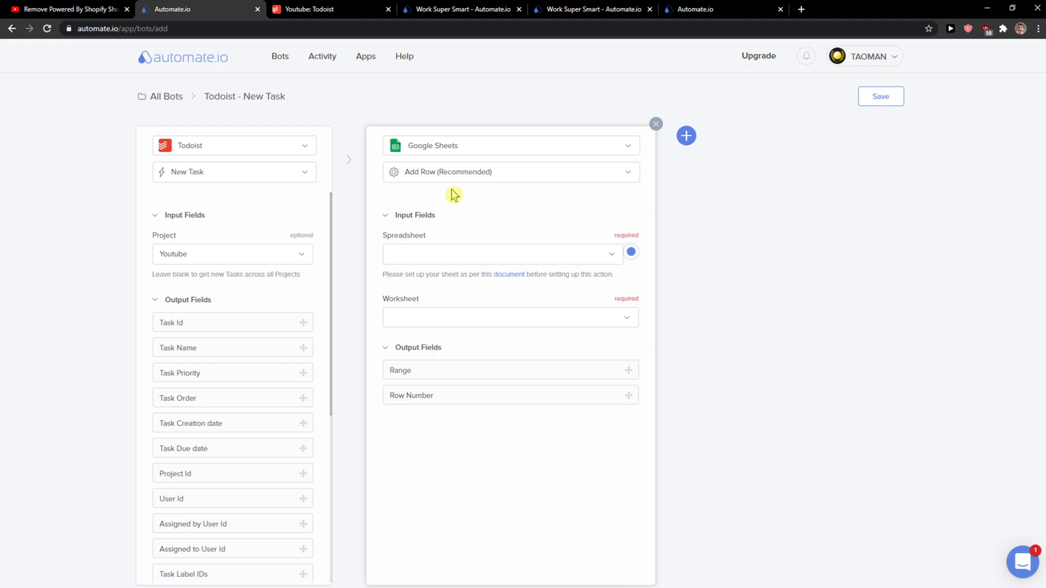
{"action": "left_click", "coordinate": [500, 254]}
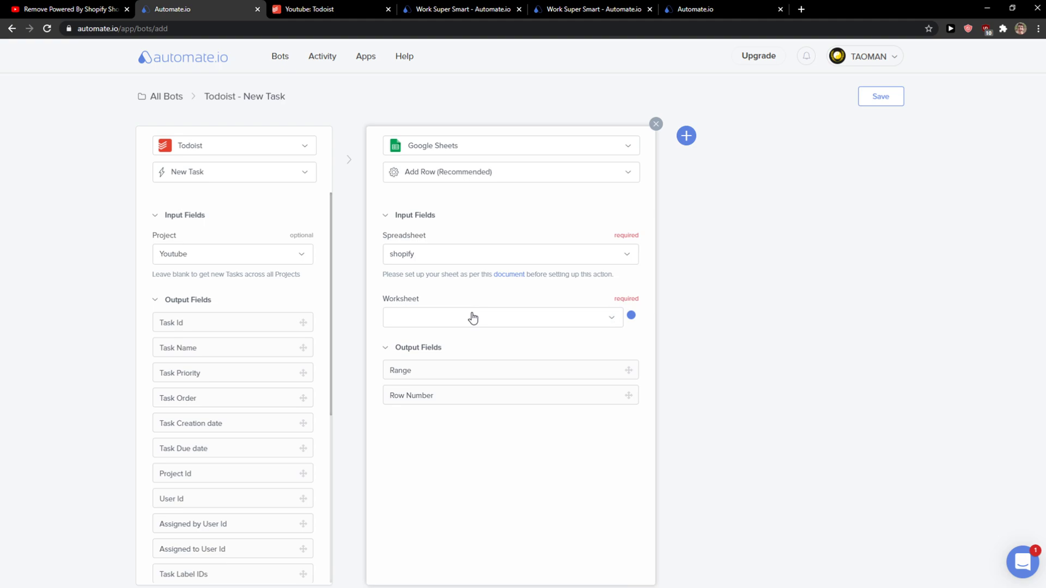
{"action": "left_click", "coordinate": [502, 317]}
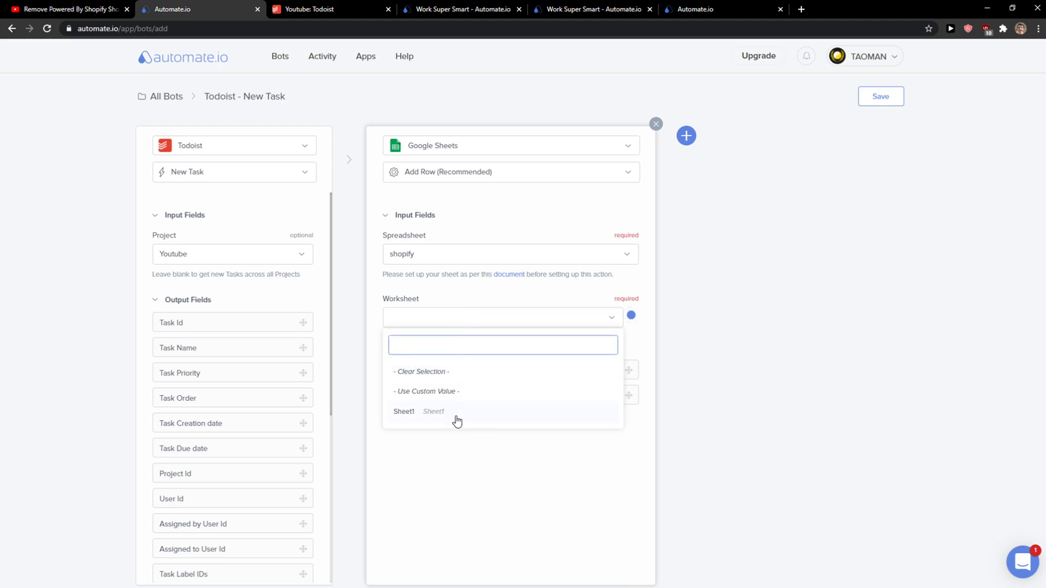
{"action": "left_click", "coordinate": [404, 411]}
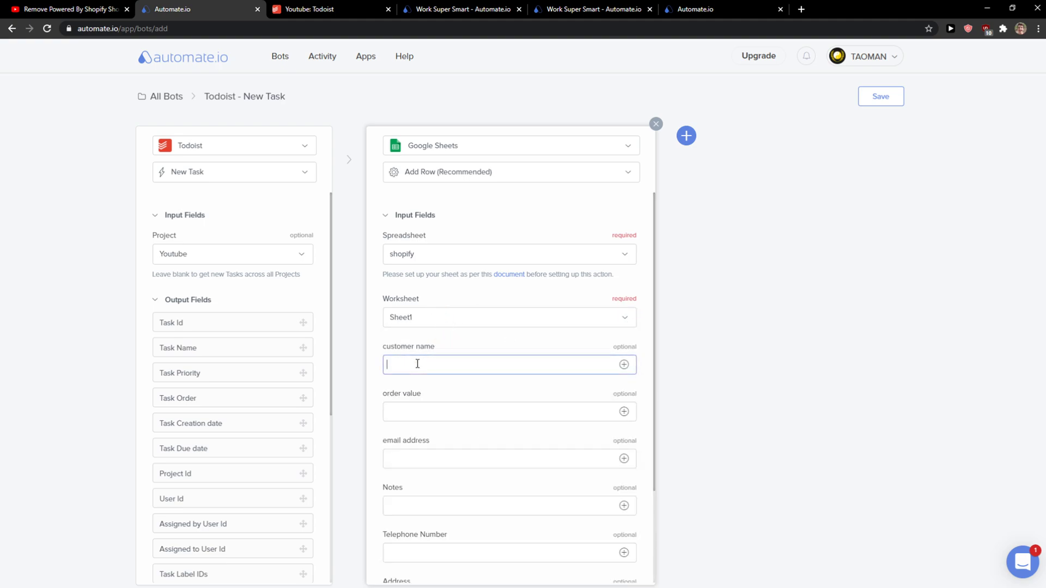
{"action": "mouse_move", "coordinate": [424, 244]}
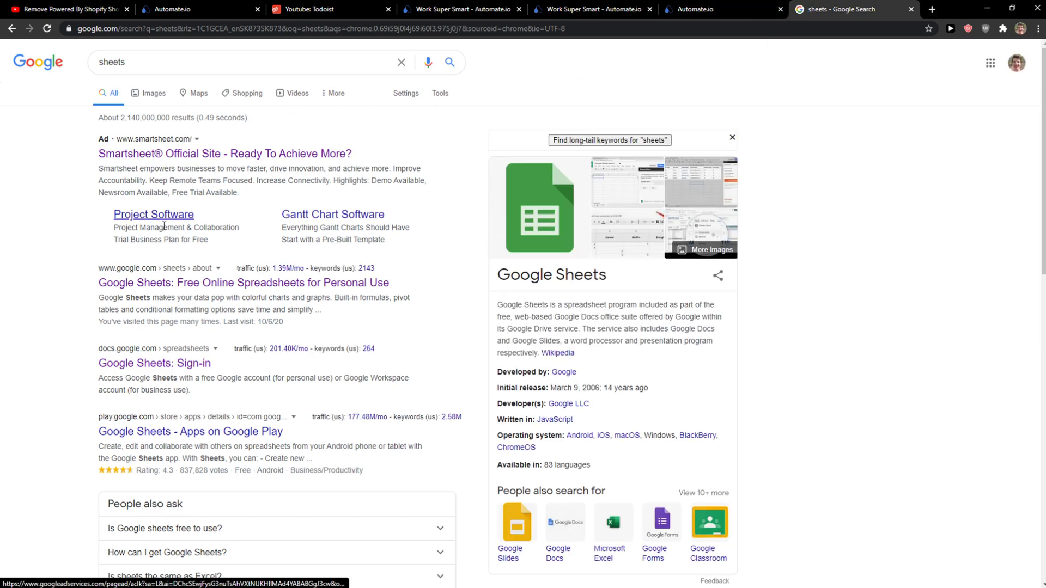
- Rename the shopify sheet's first column header in Google Sheets to 'ID Task'
{"action": "left_click", "coordinate": [243, 283]}
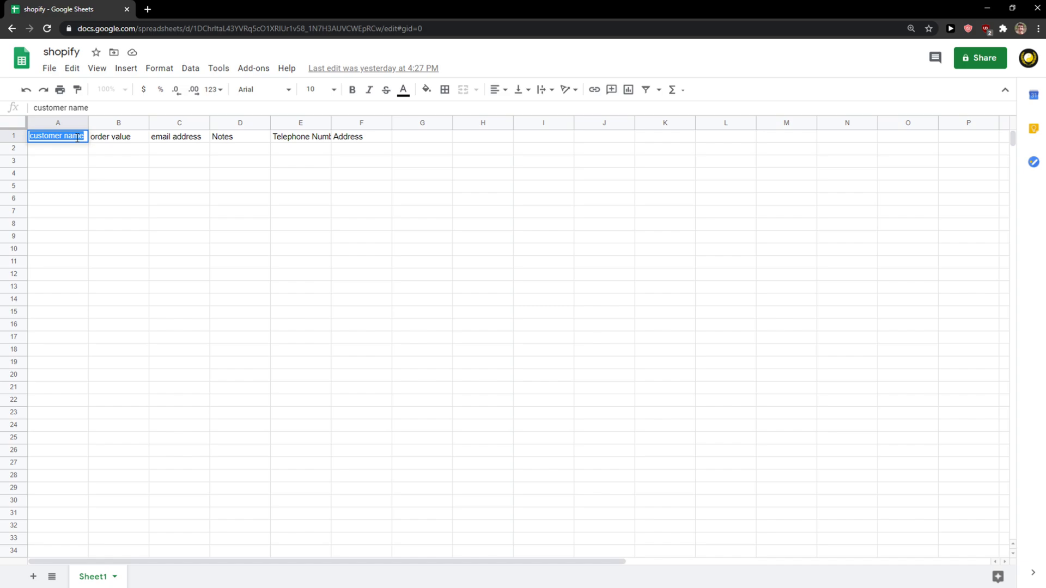
{"action": "type", "text": "ID"}
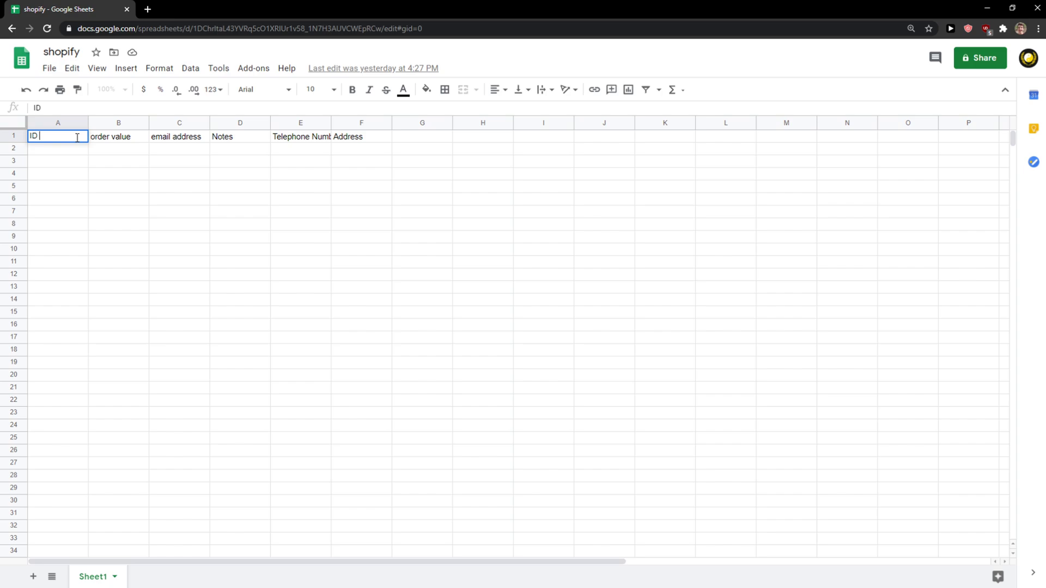
{"action": "type", "text": "Task"}
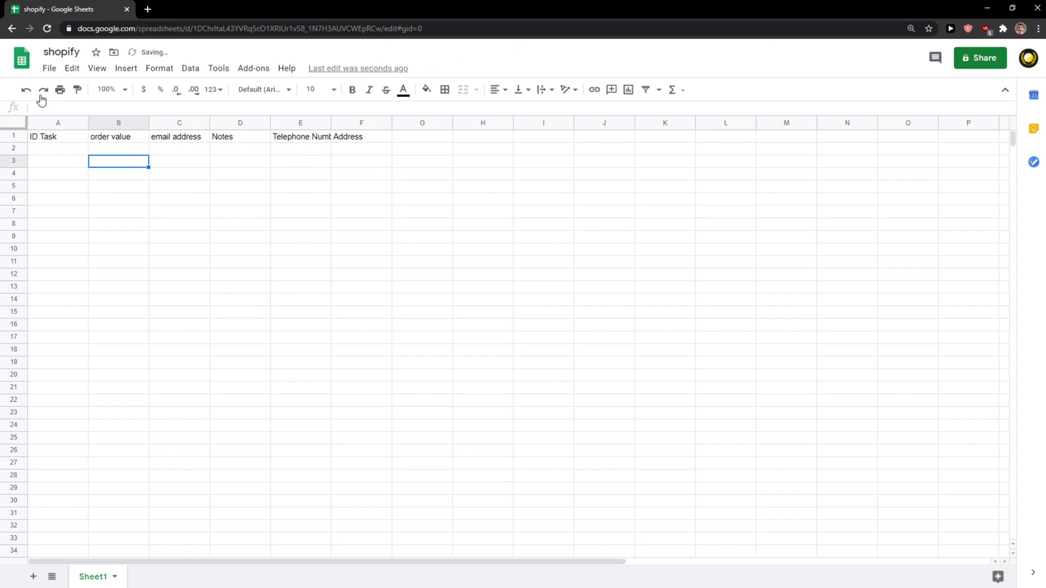
{"action": "left_click", "coordinate": [195, 10]}
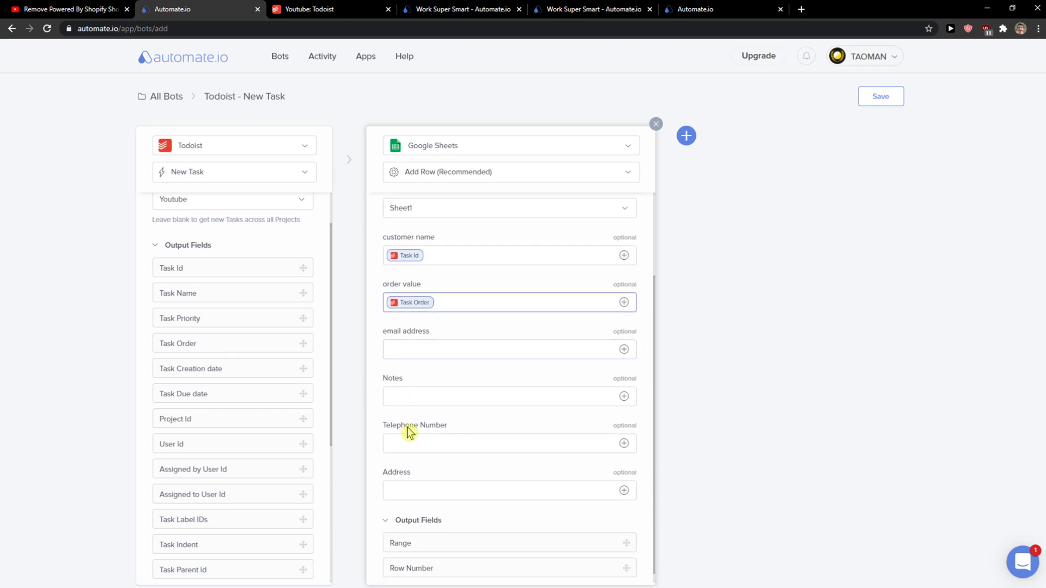
- Map Task Id into customer name and Task Order into order value, then save the bot
{"action": "scroll", "scroll_direction": "down", "scroll_amount": 3}
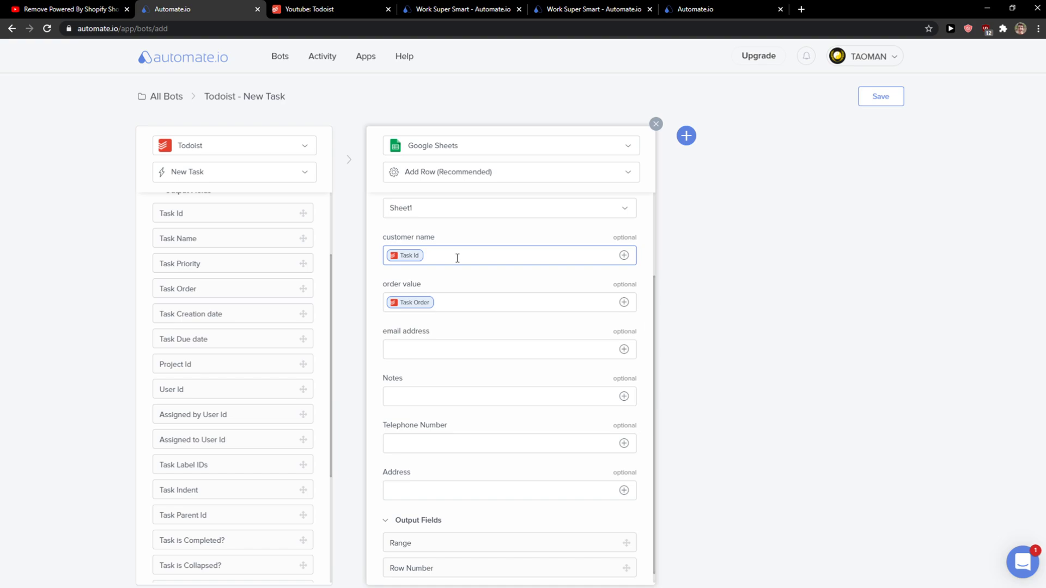
{"action": "scroll", "scroll_direction": "up", "scroll_amount": 3}
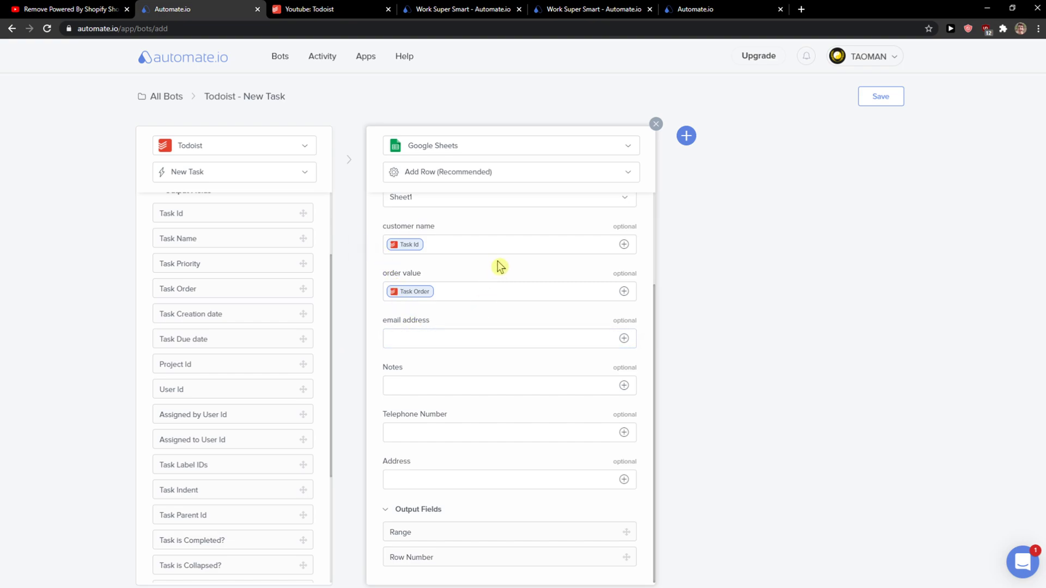
{"action": "left_click", "coordinate": [880, 96]}
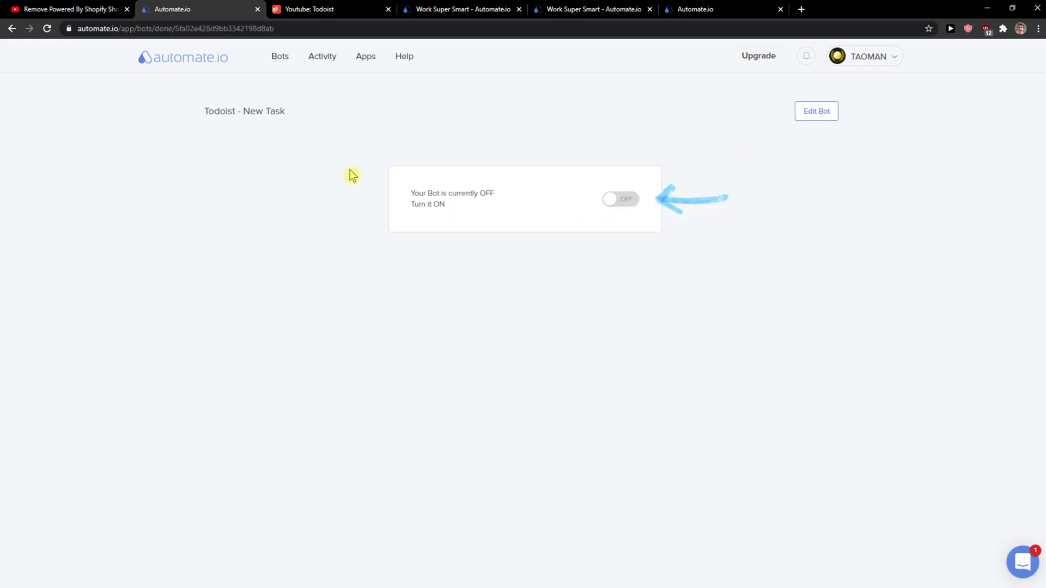
{"action": "mouse_move", "coordinate": [624, 213]}
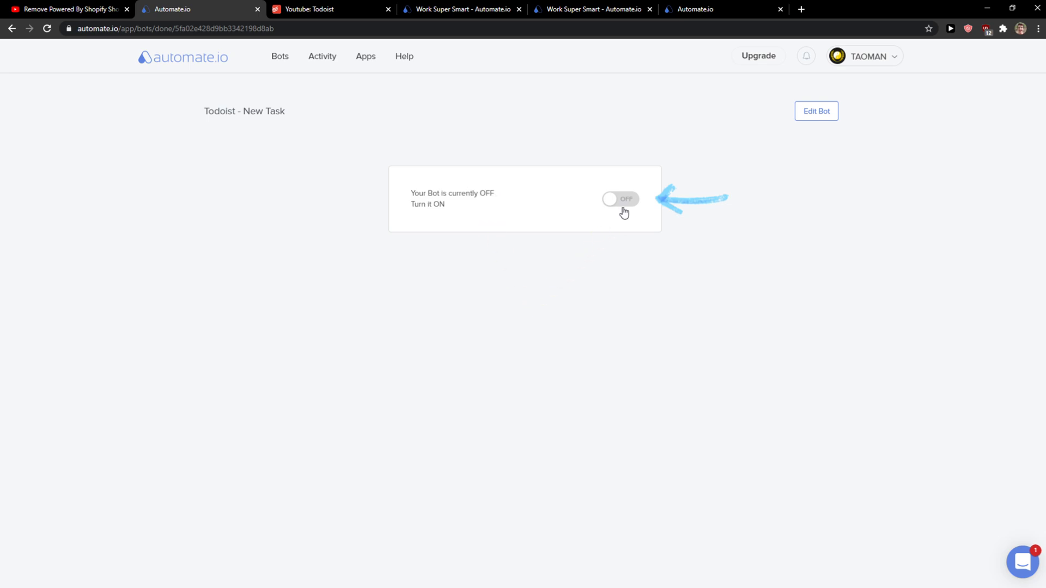
- Switch the saved Todoist - New Task bot on to reach the live-data test options
{"action": "left_click", "coordinate": [620, 198]}
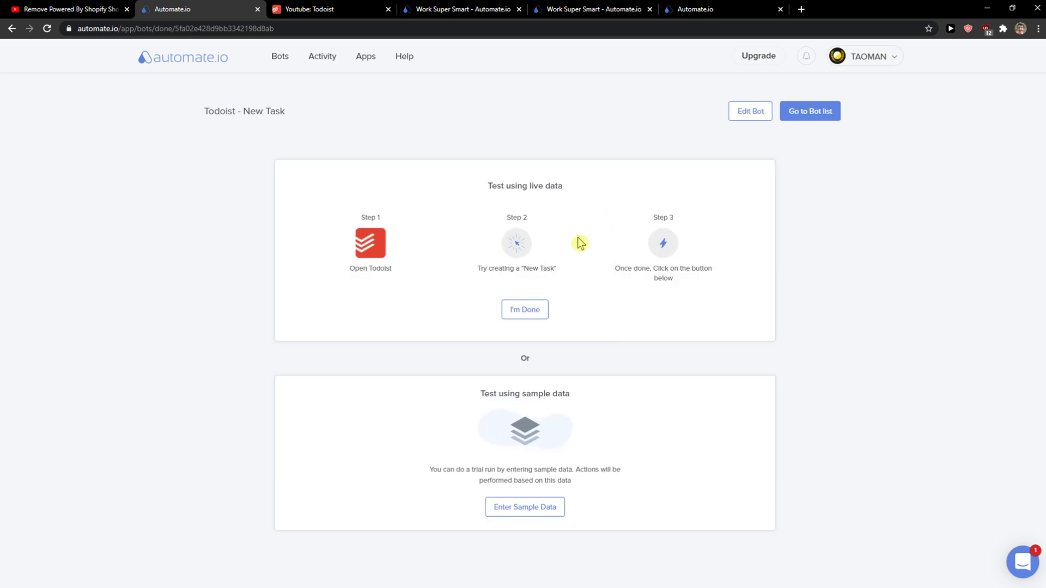
{"action": "mouse_move", "coordinate": [524, 315]}
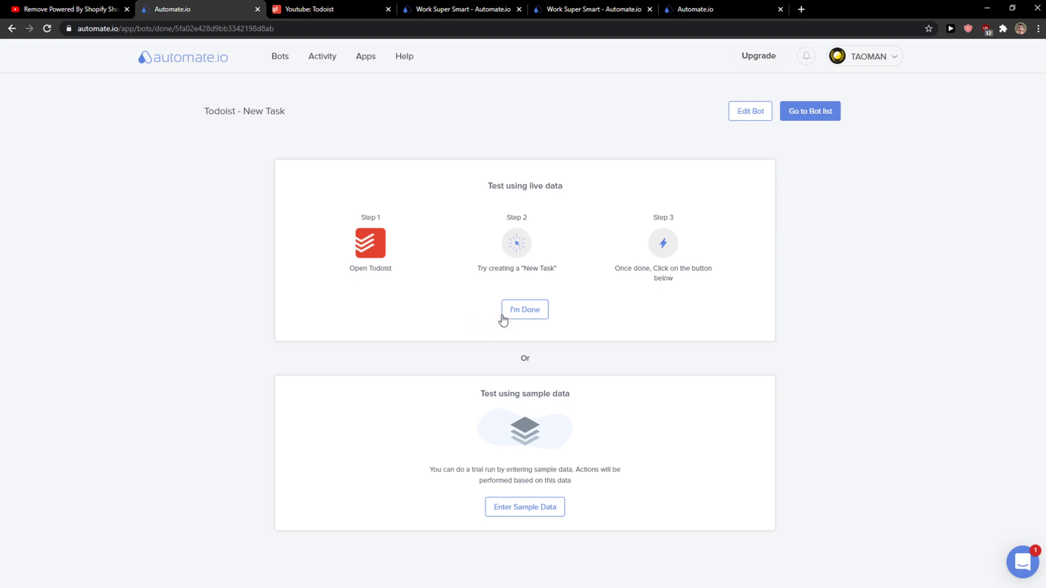
{"action": "mouse_move", "coordinate": [475, 218]}
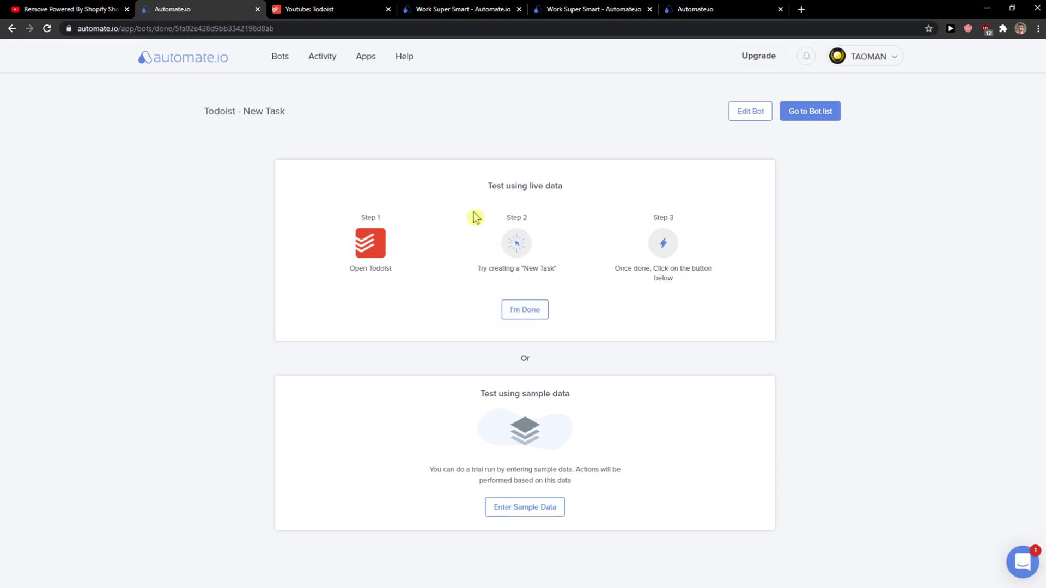
{"action": "mouse_move", "coordinate": [700, 204]}
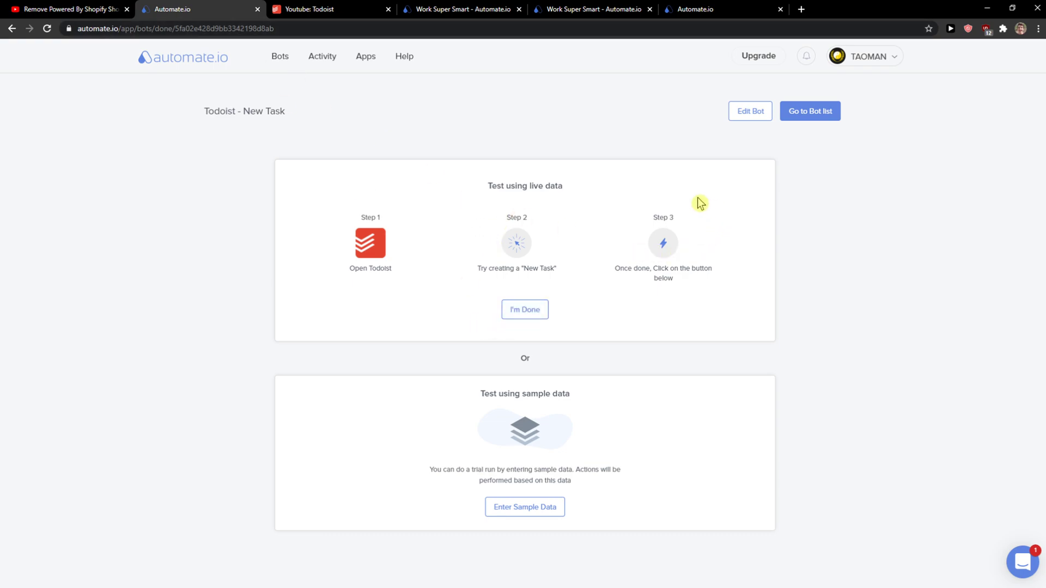